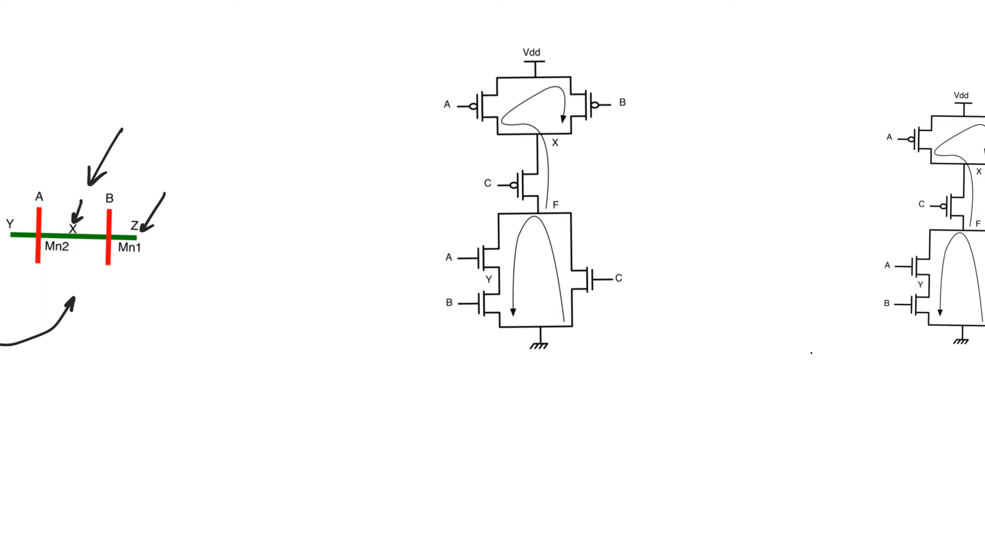
Trace the Euler path through the schematic and note the gate order C-A-B.
drag(552, 257, 562, 320)
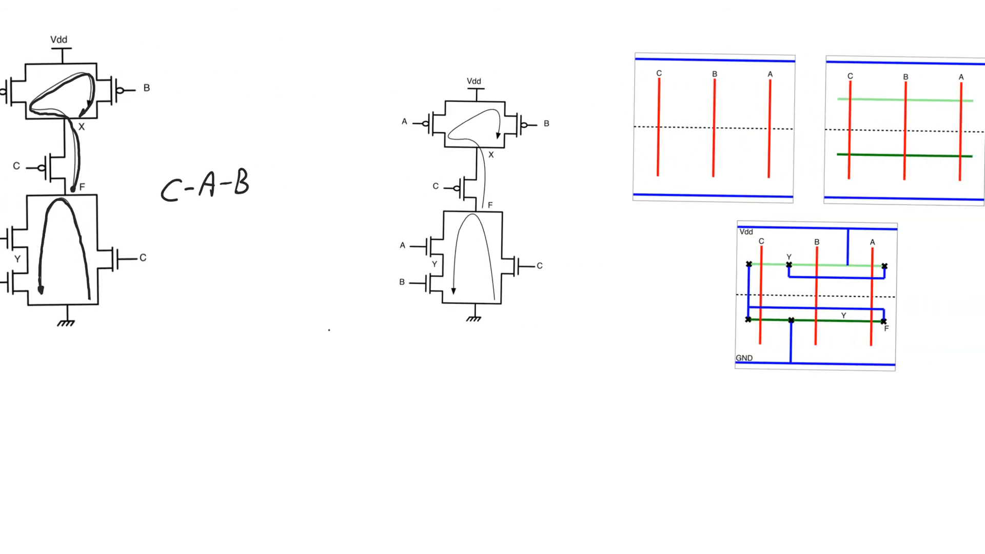
Retrace the Euler path on the second schematic and arrow the first stick panel's rails.
scroll(left, 3)
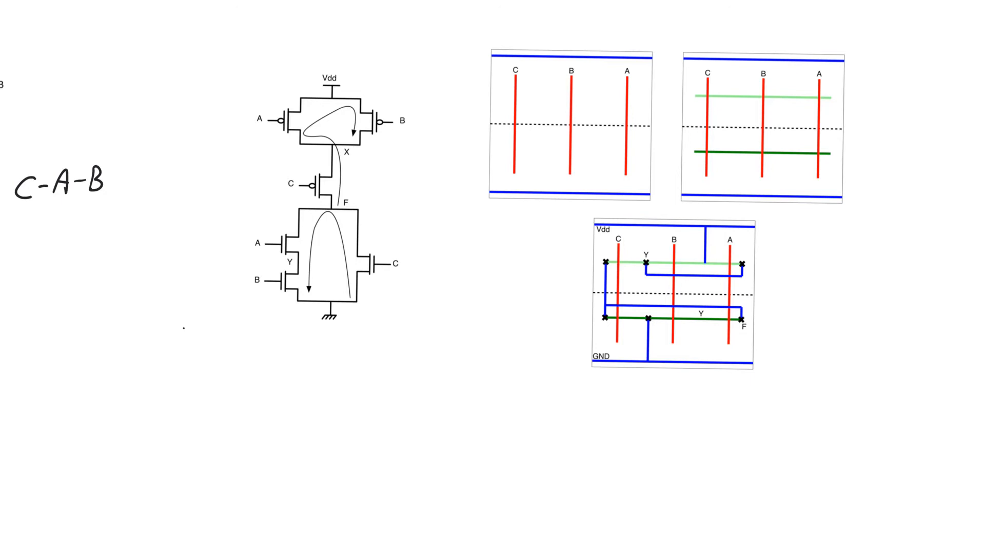
drag(523, 210, 520, 231)
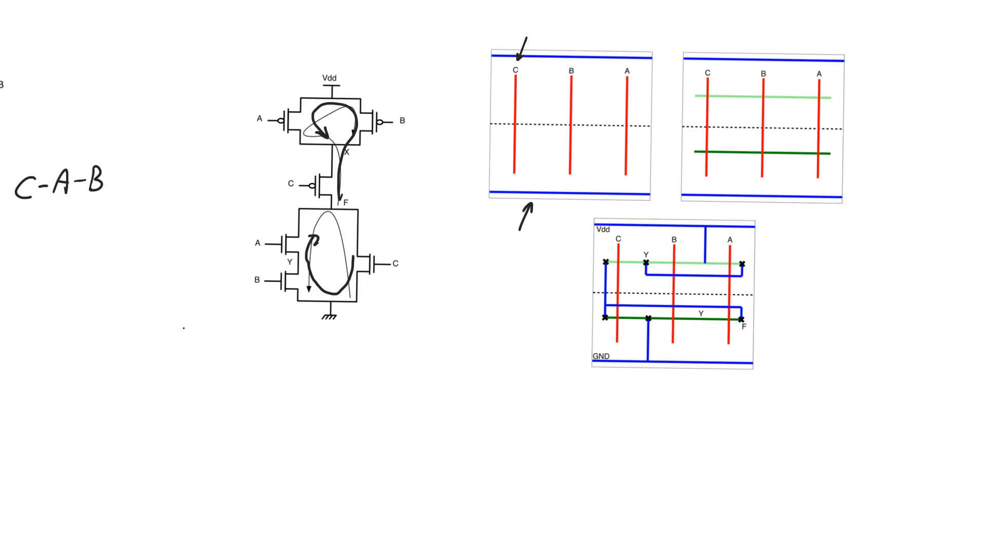
Arrow the light-green and dark-green diffusion strips in the second stick panel.
drag(854, 69, 829, 95)
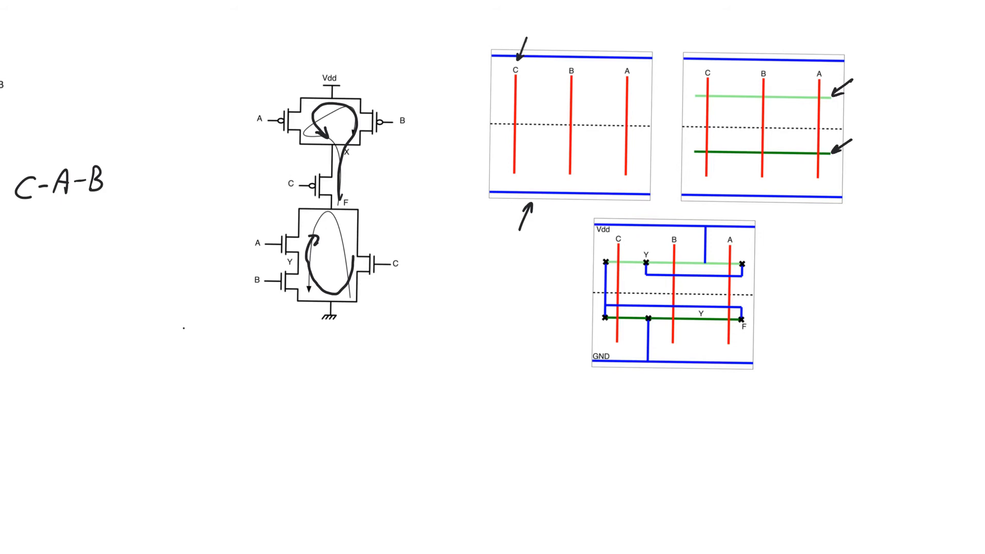
Arrow the second panel's bottom rail and the schematic's output node F.
drag(822, 245, 828, 213)
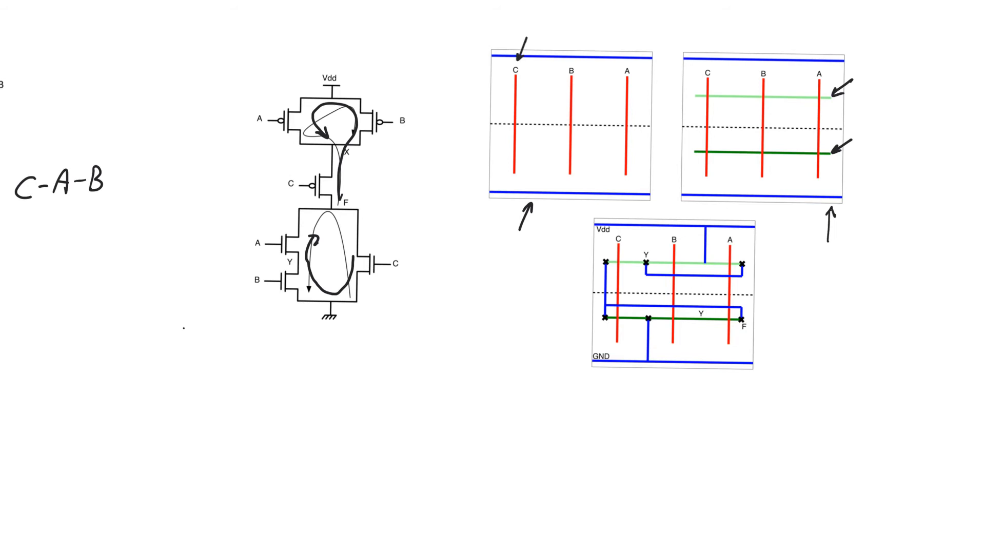
drag(403, 175, 379, 201)
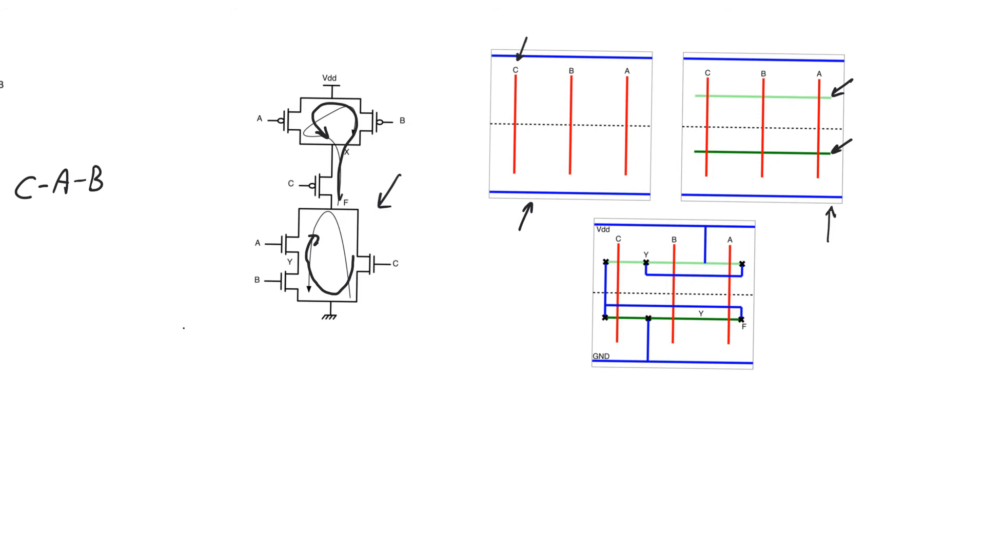
Ink over the ground strap, GND rail, F output connection and upper metal line in the third panel.
drag(643, 323, 645, 369)
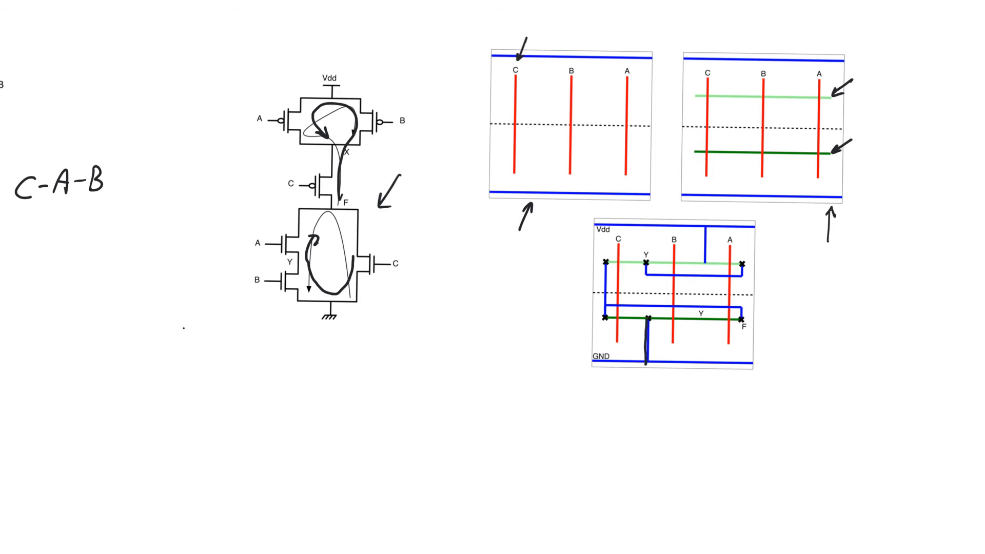
drag(640, 340, 672, 364)
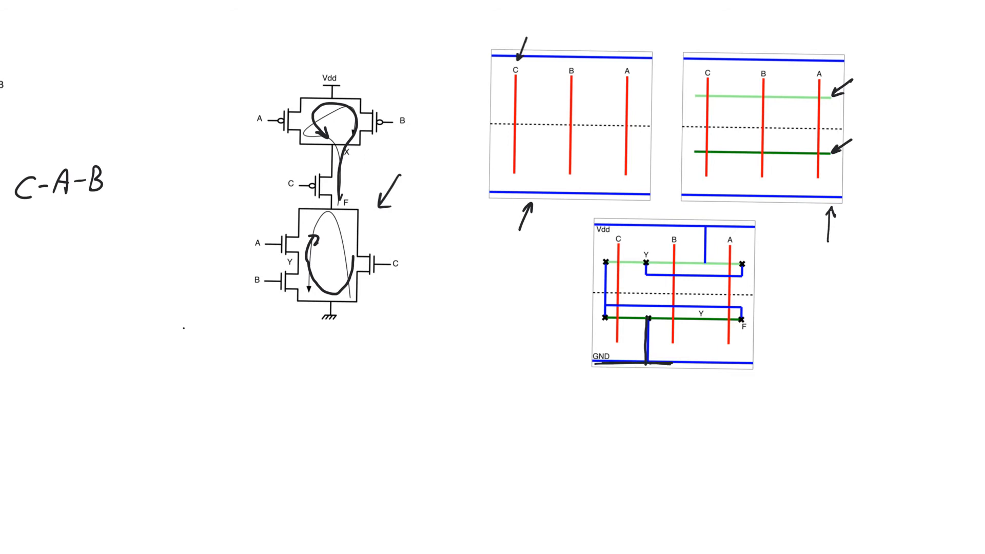
drag(307, 236, 320, 217)
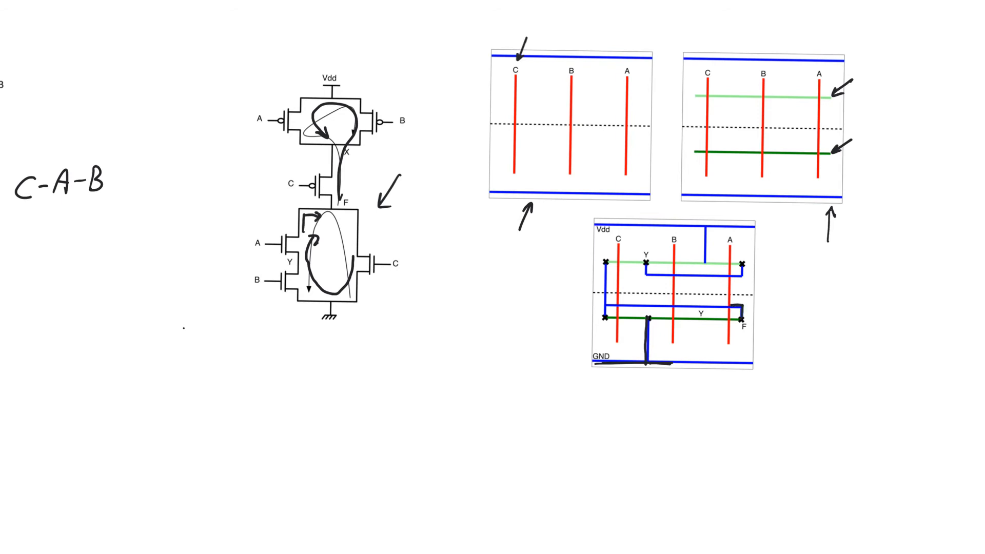
drag(559, 301, 741, 304)
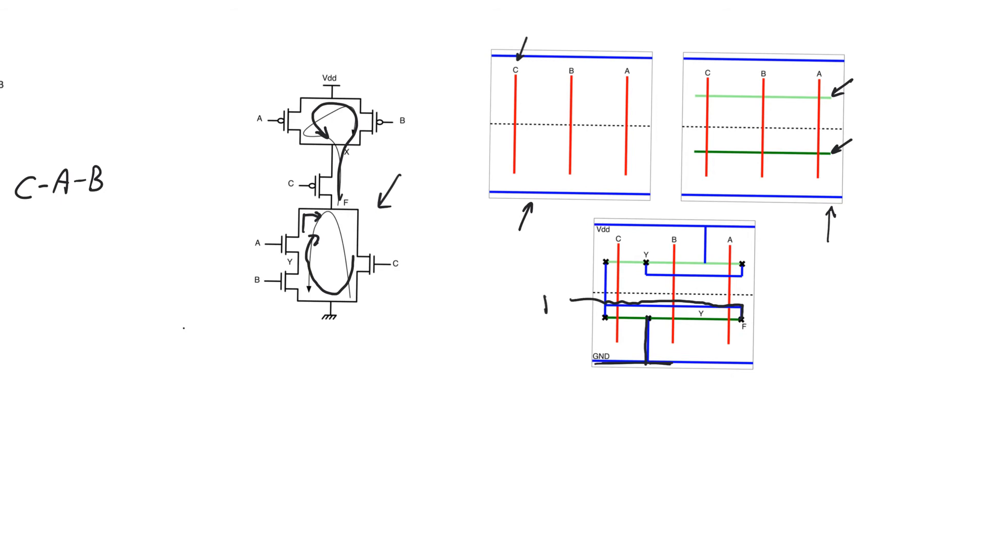